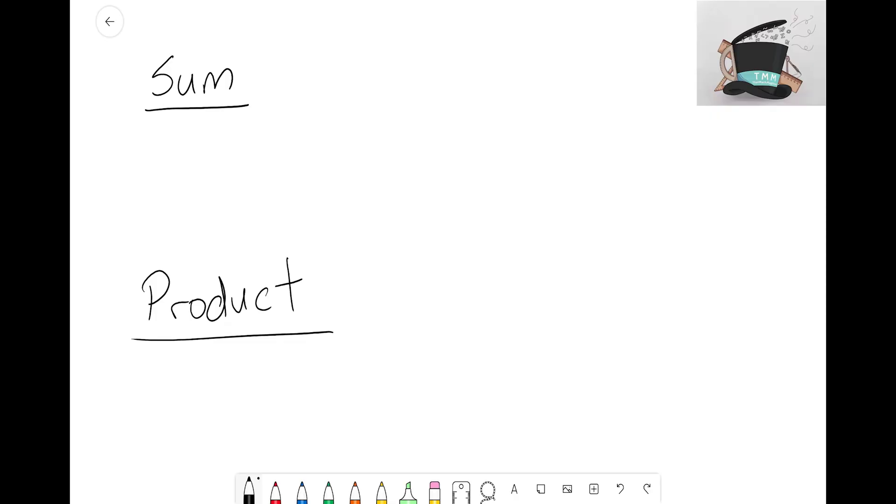
Lay an x tile and three unit tiles up the vertical axis as x+3, then view the whiteboard product.
{"action": "left_click_drag", "start_coordinate": [257, 89], "coordinate": [291, 126]}
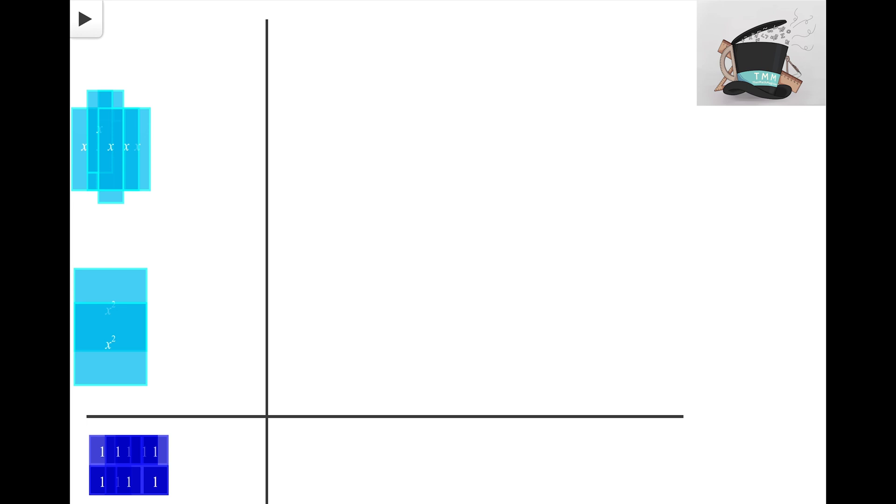
{"action": "mouse_move", "coordinate": [244, 309]}
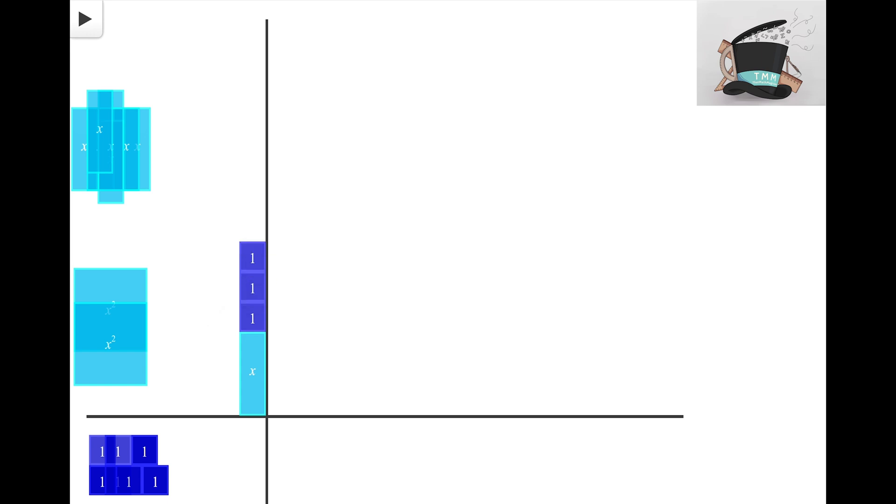
{"action": "left_click", "coordinate": [85, 19]}
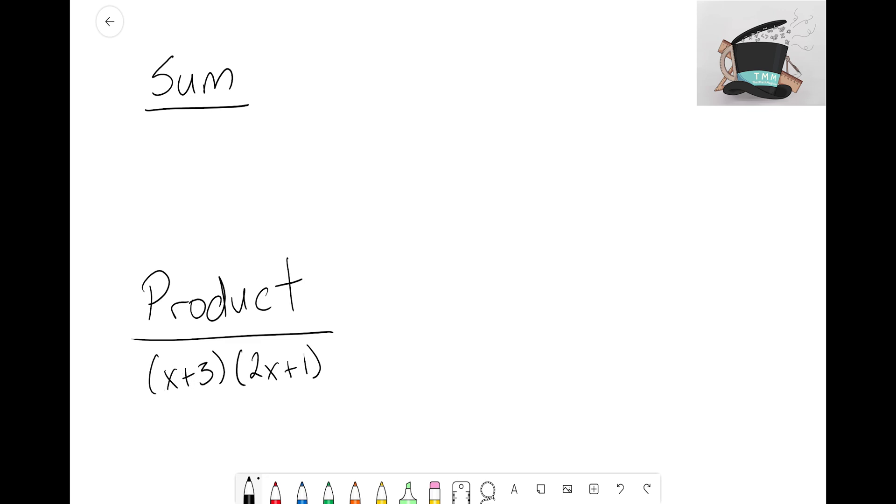
{"action": "left_click", "coordinate": [109, 22]}
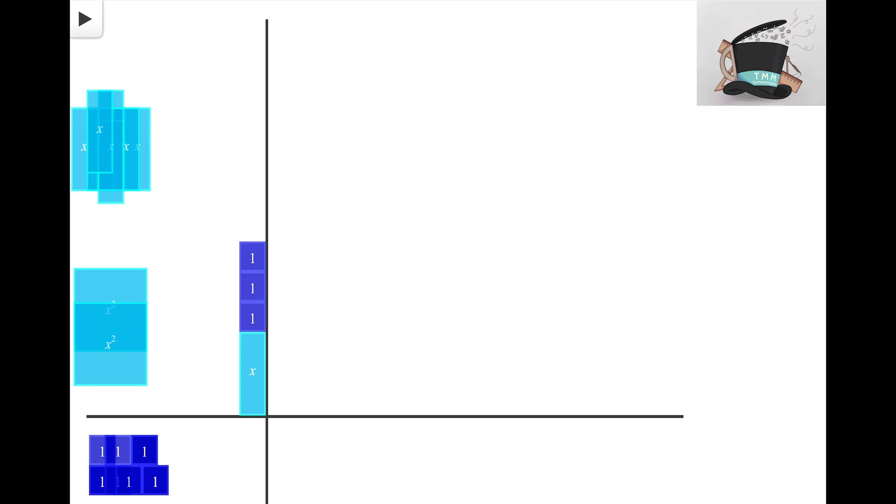
{"action": "left_click", "coordinate": [85, 19]}
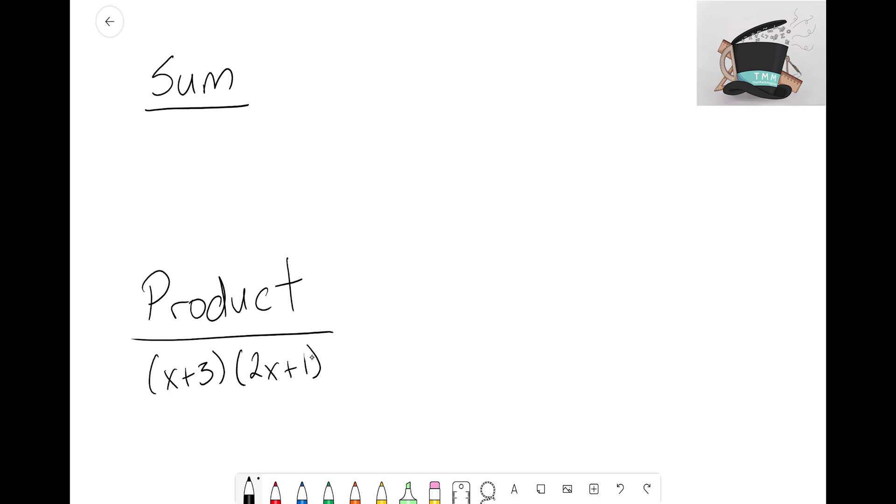
Return to the tile workspace to lay 2x+1 along the horizontal axis.
{"action": "left_click", "coordinate": [109, 21]}
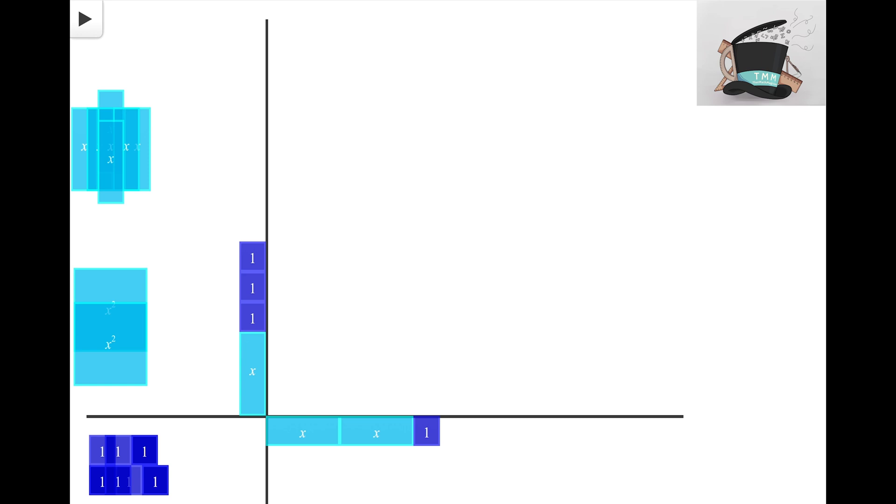
{"action": "mouse_move", "coordinate": [410, 331]}
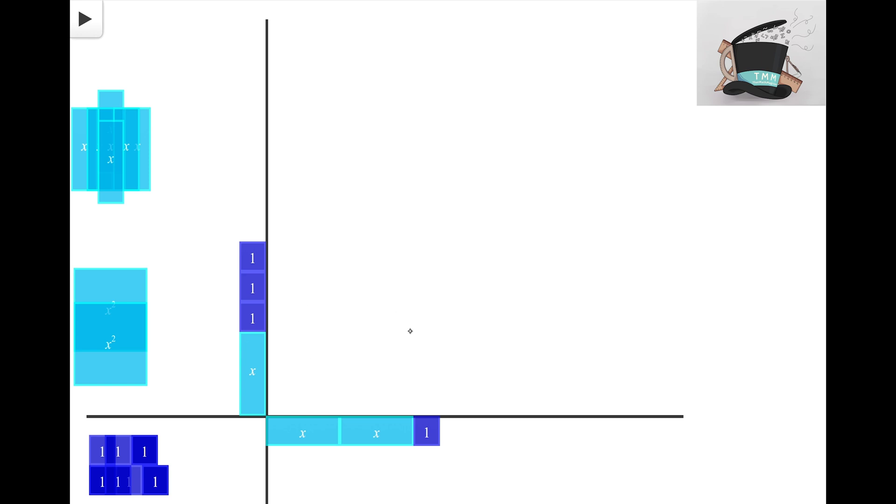
{"action": "mouse_move", "coordinate": [327, 285]}
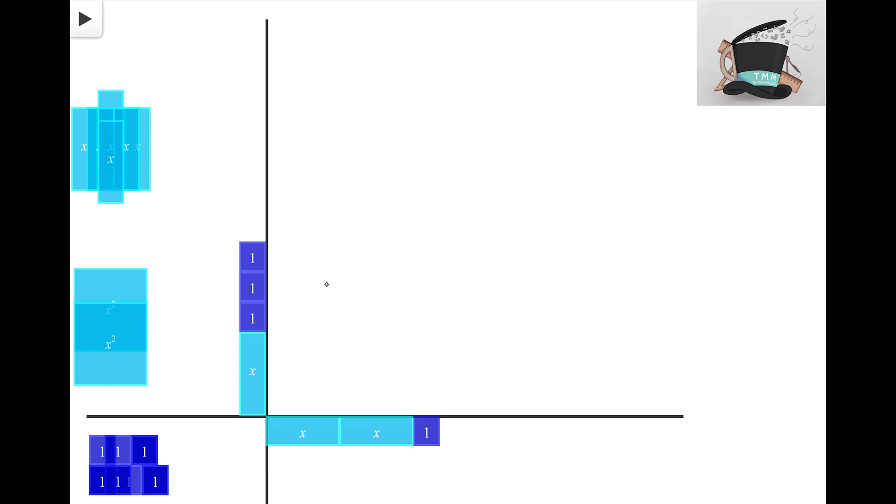
{"action": "mouse_move", "coordinate": [327, 285]}
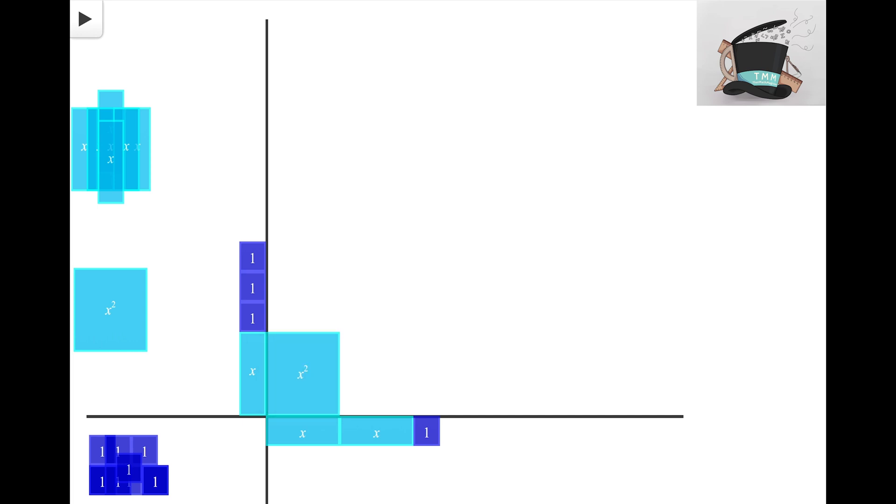
Place an x² tile in the corner where the vertical x meets the first horizontal x.
{"action": "left_click", "coordinate": [312, 372]}
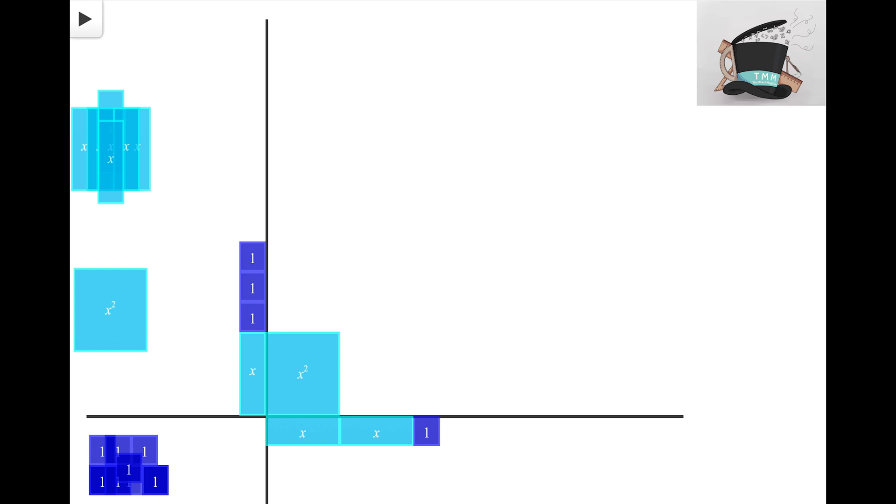
{"action": "mouse_move", "coordinate": [371, 381]}
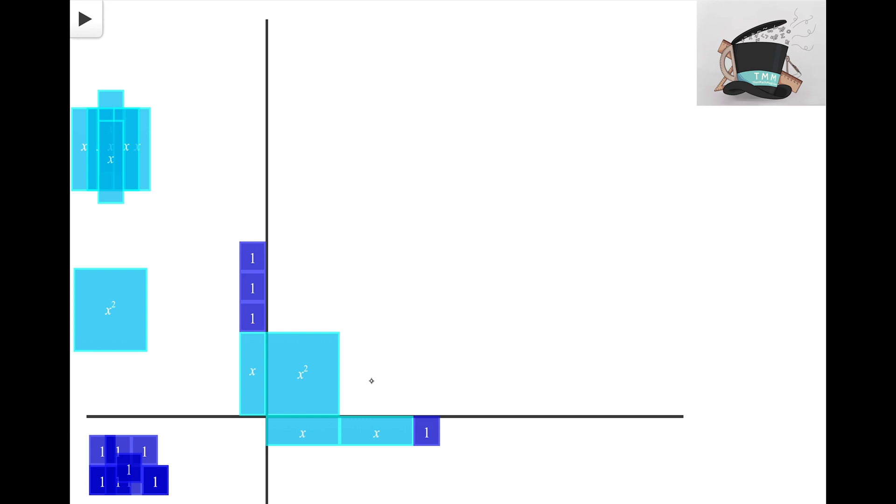
{"action": "mouse_move", "coordinate": [342, 399]}
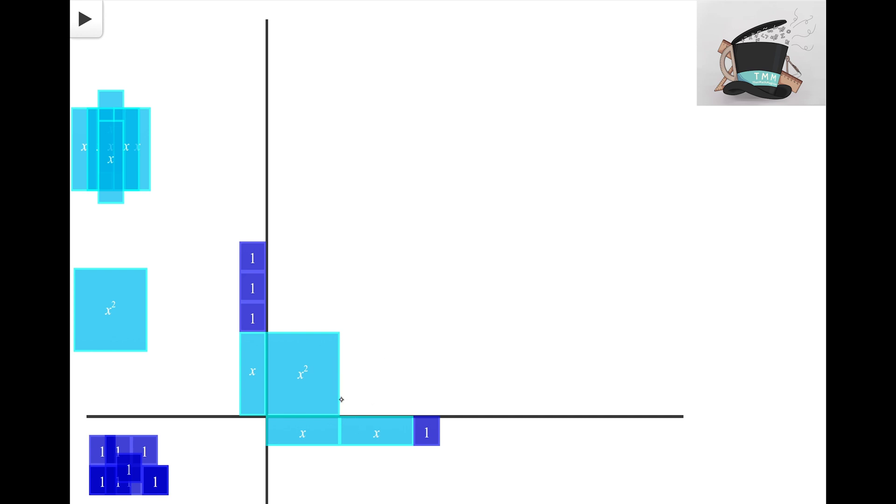
{"action": "mouse_move", "coordinate": [350, 411]}
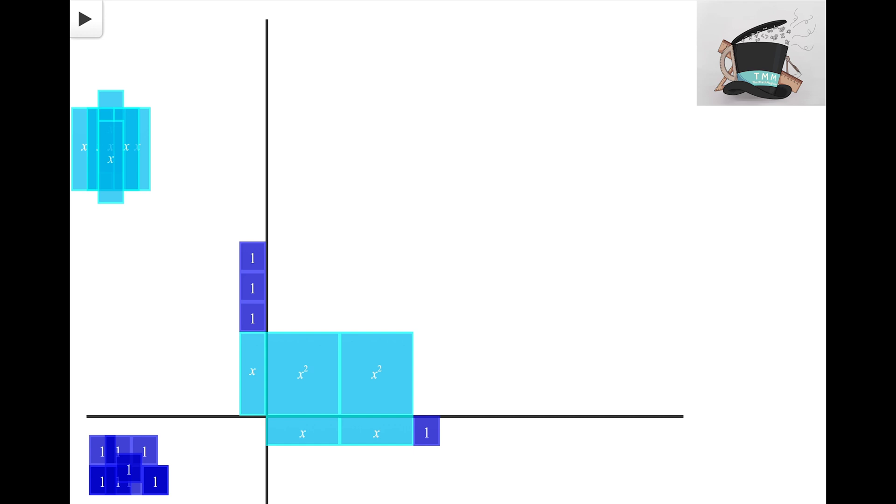
{"action": "mouse_move", "coordinate": [418, 377]}
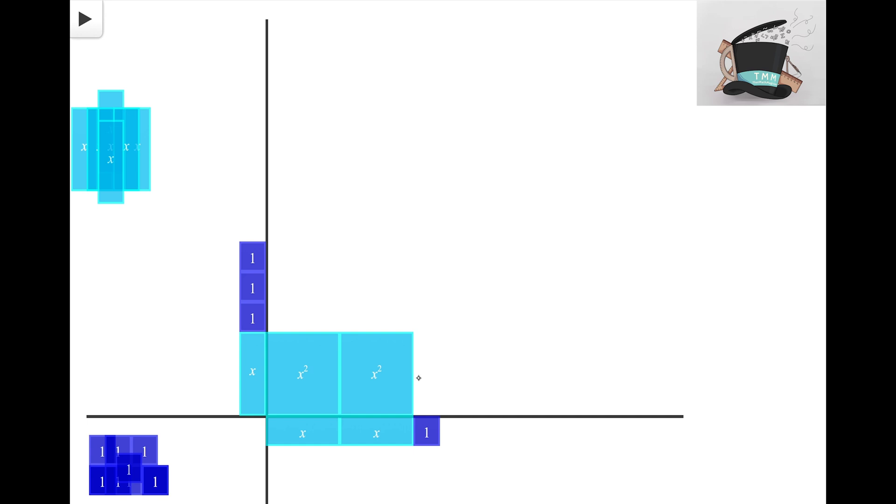
{"action": "mouse_move", "coordinate": [411, 350]}
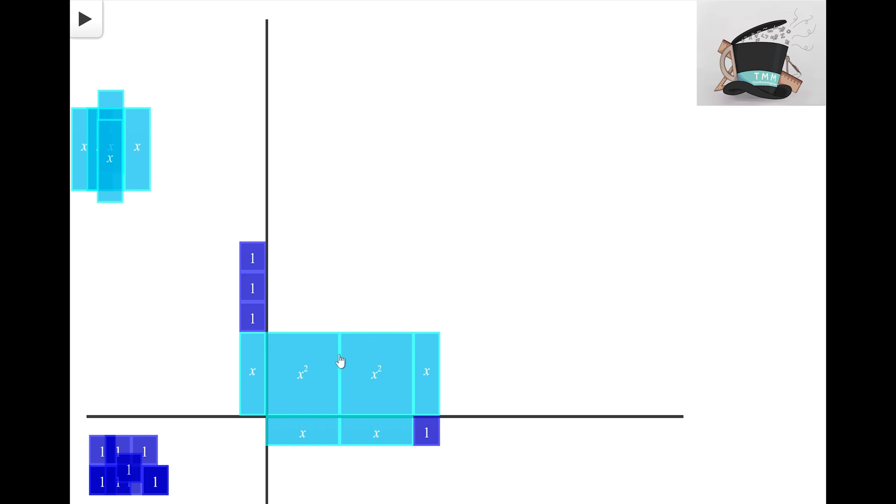
{"action": "mouse_move", "coordinate": [339, 361]}
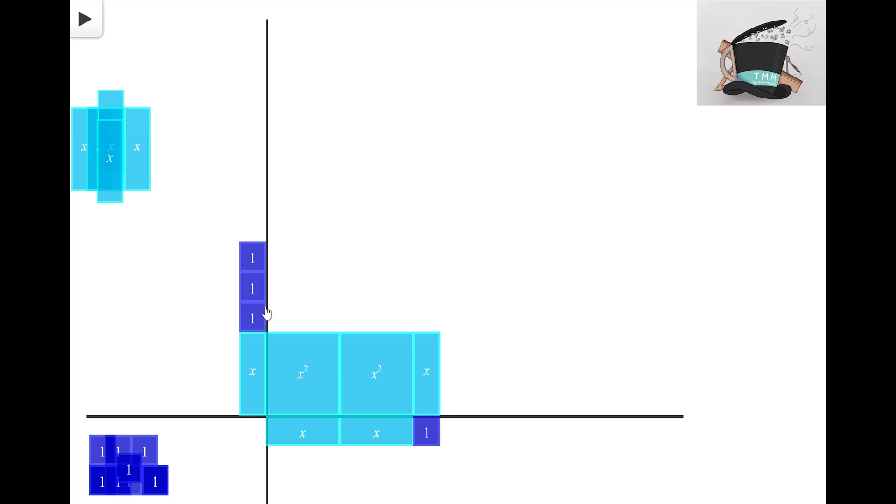
{"action": "mouse_move", "coordinate": [297, 339]}
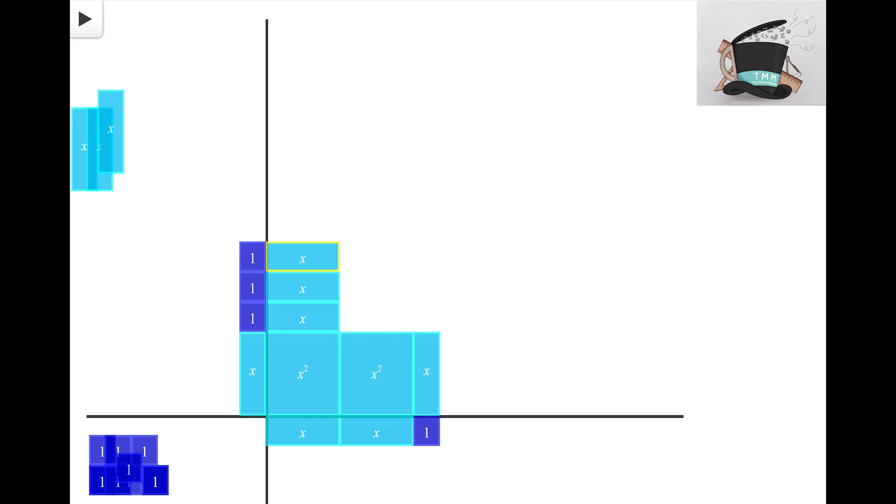
{"action": "mouse_move", "coordinate": [319, 339]}
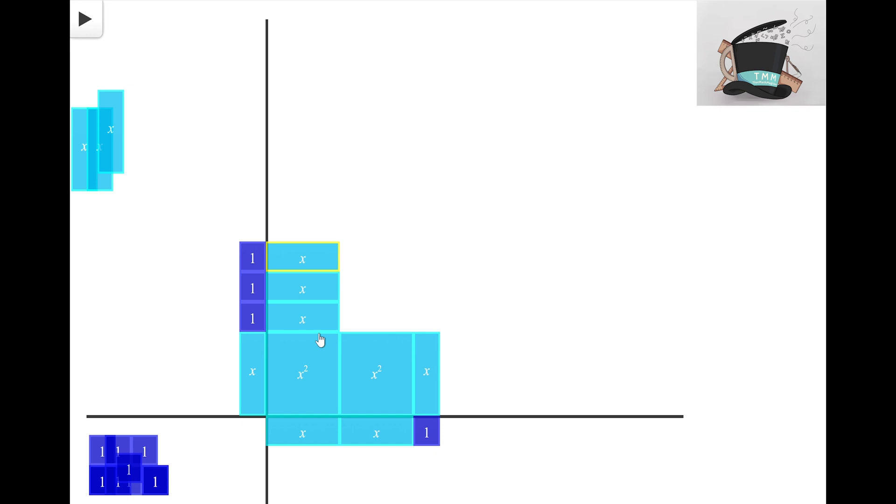
{"action": "mouse_move", "coordinate": [321, 338]}
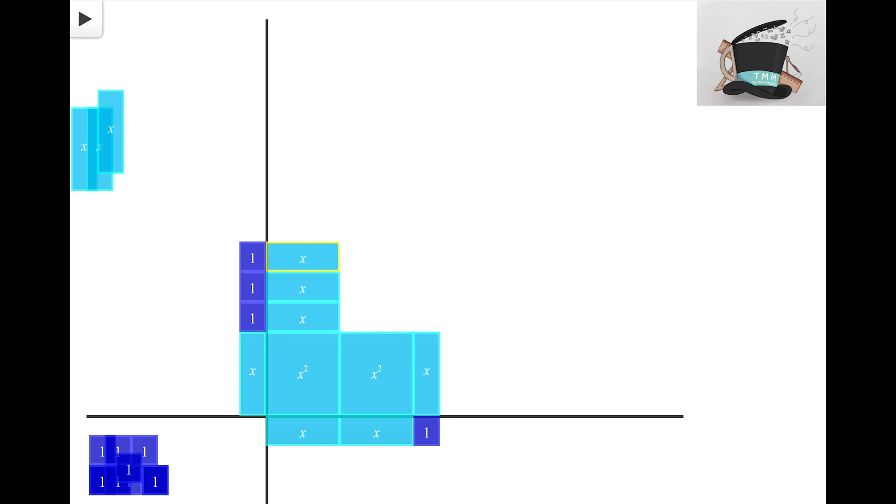
{"action": "mouse_move", "coordinate": [369, 304]}
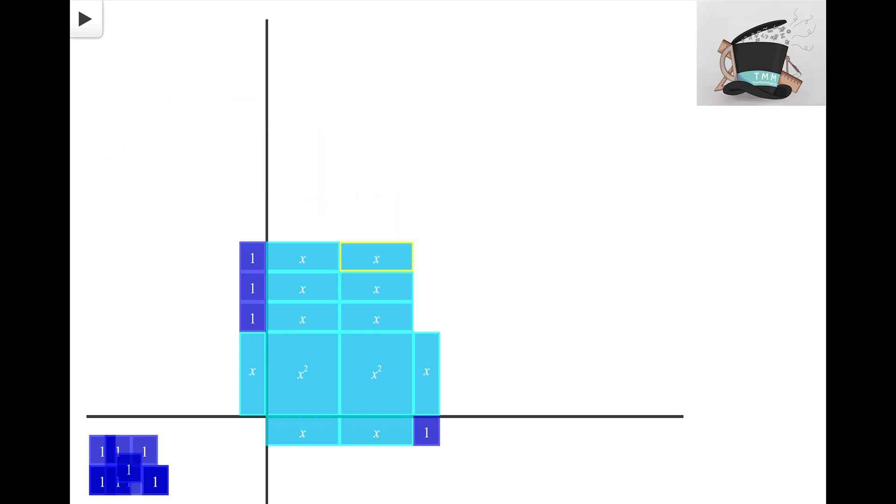
{"action": "mouse_move", "coordinate": [420, 250]}
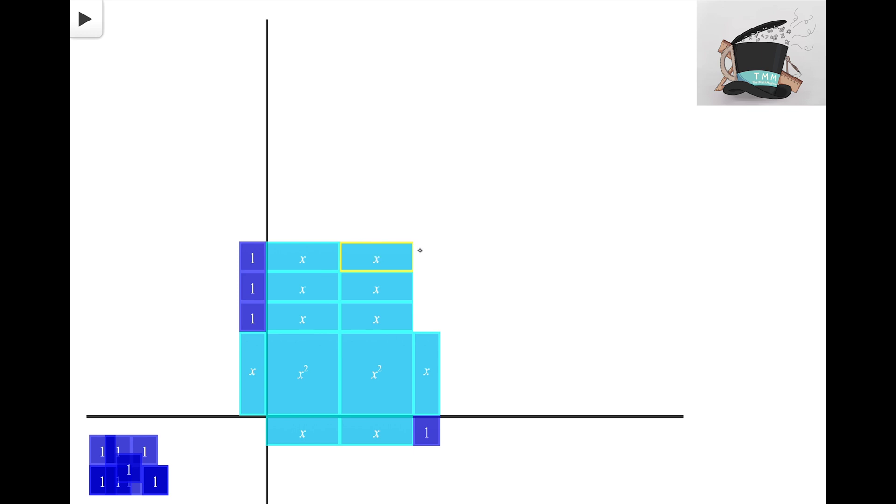
{"action": "mouse_move", "coordinate": [425, 269]}
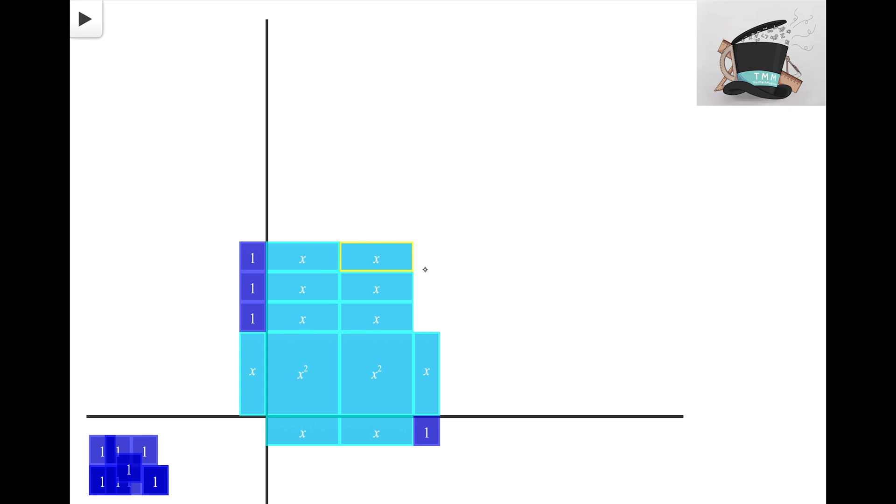
{"action": "mouse_move", "coordinate": [423, 292]}
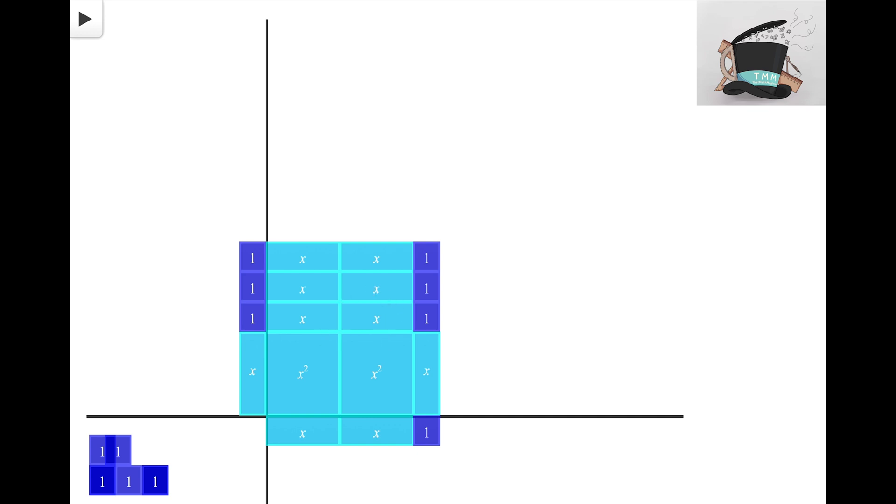
{"action": "mouse_move", "coordinate": [401, 445]}
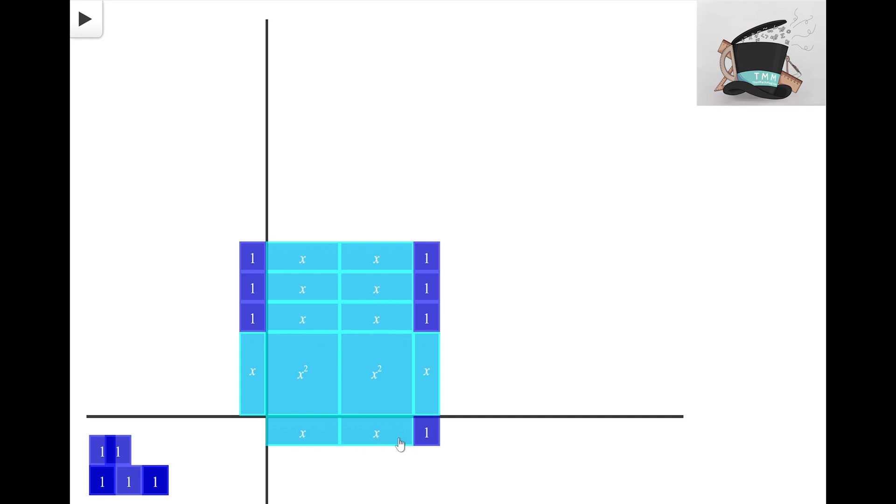
{"action": "mouse_move", "coordinate": [401, 443]}
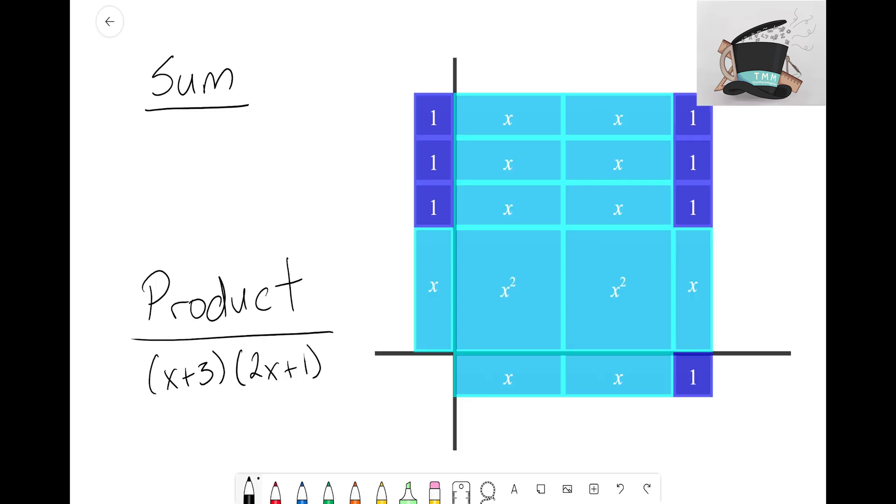
Highlight x+3 and its side tiles green with a 3 over the units, and 2x+1 and its bottom tiles yellow.
{"action": "left_click", "coordinate": [408, 490]}
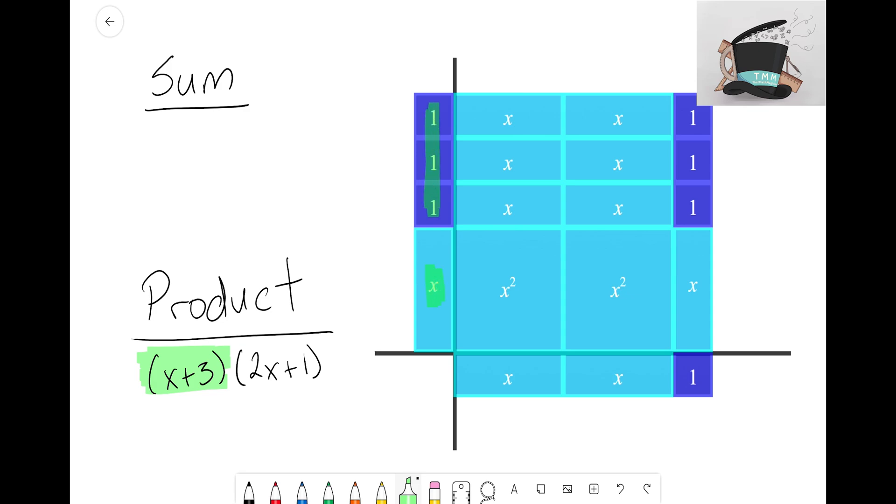
{"action": "left_click", "coordinate": [250, 490]}
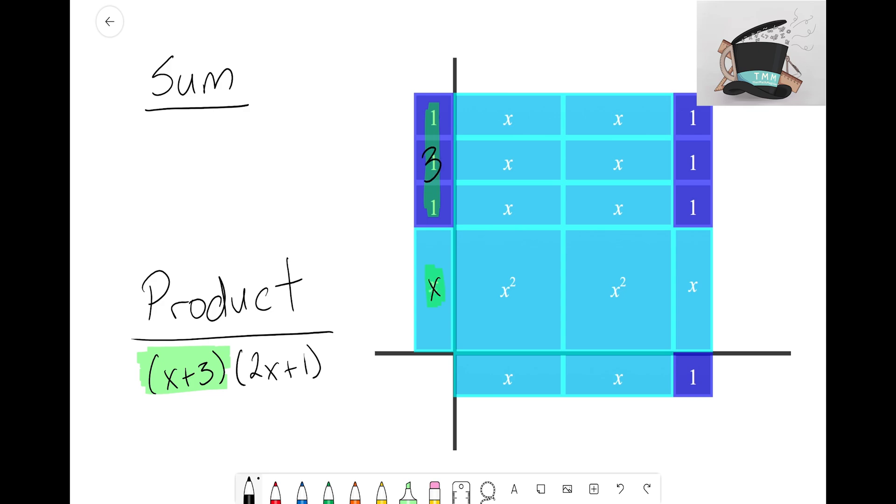
{"action": "left_click", "coordinate": [408, 490]}
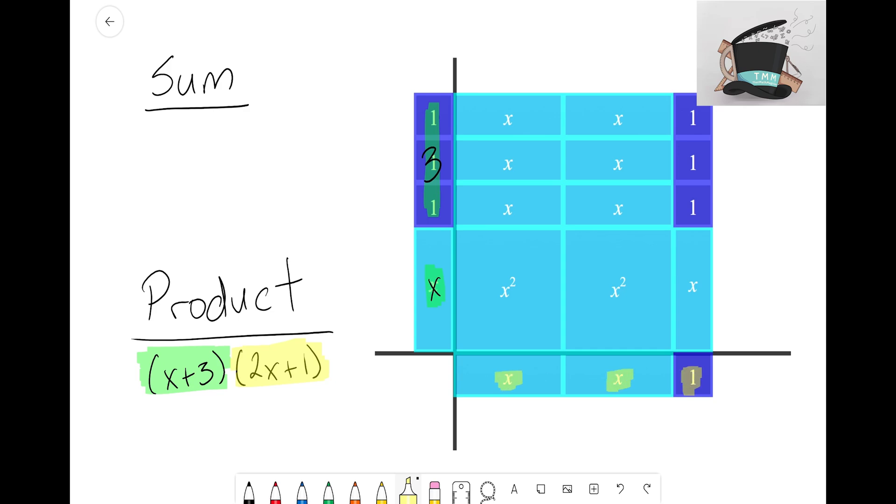
{"action": "left_click", "coordinate": [248, 490]}
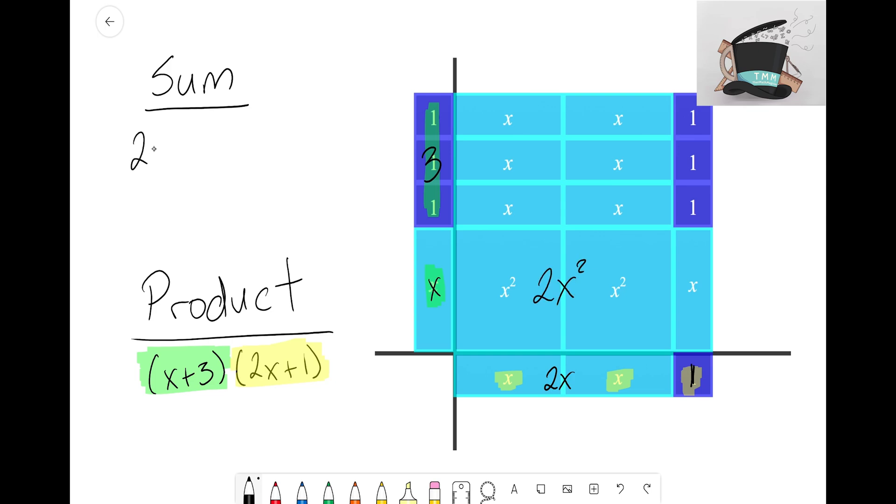
Write 2x², 2x, 6x, x and 3 over the tile groups and 2x²+6x+x under Sum.
{"action": "type", "text": "x²"}
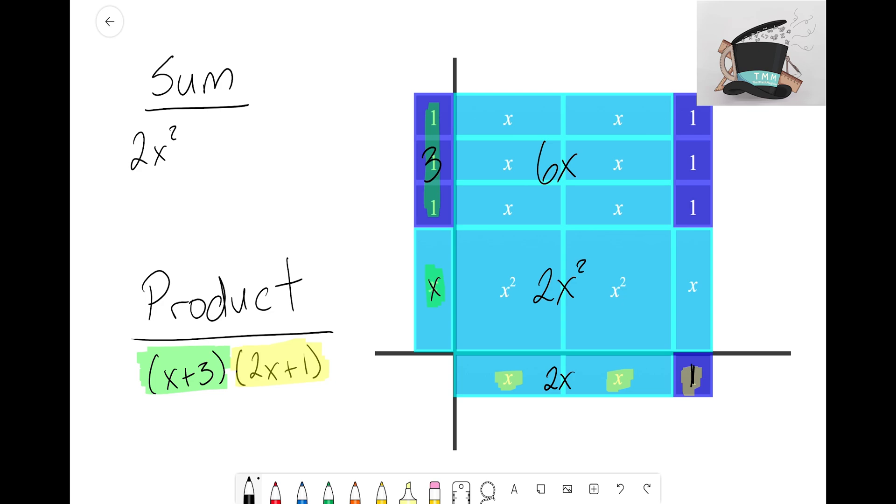
{"action": "type", "text": "+1"}
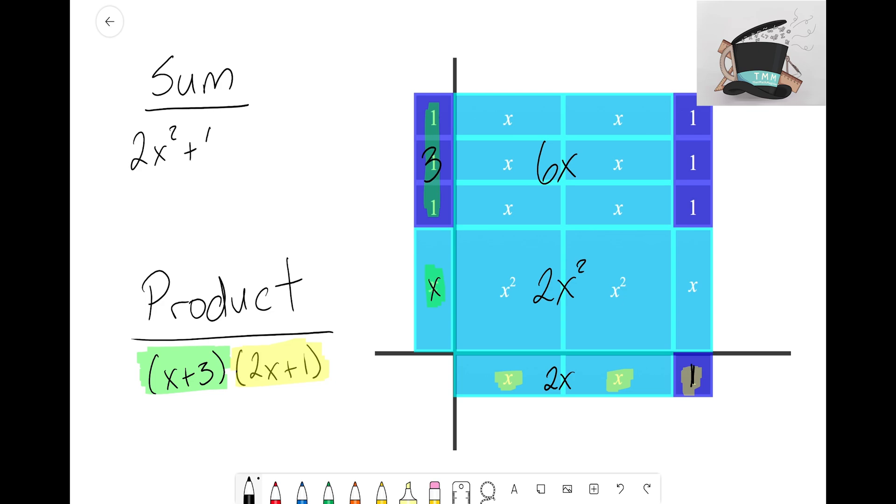
{"action": "type", "text": "6x+x"}
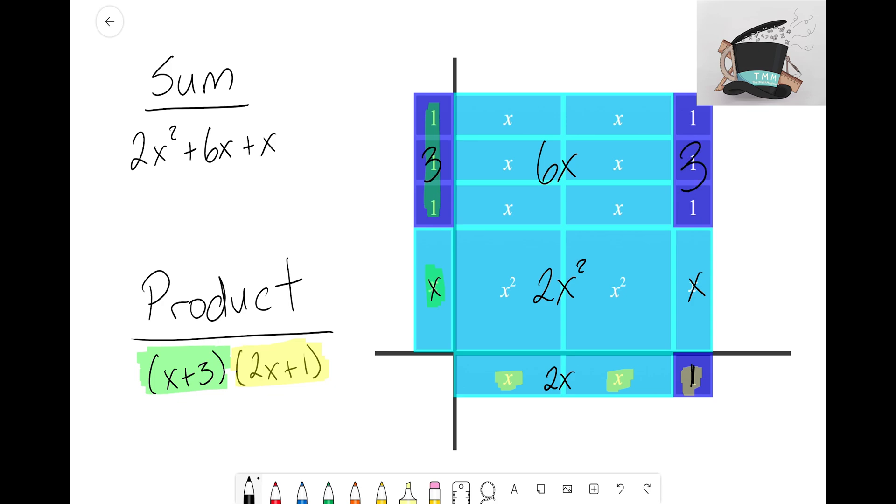
{"action": "type", "text": "+ ?"}
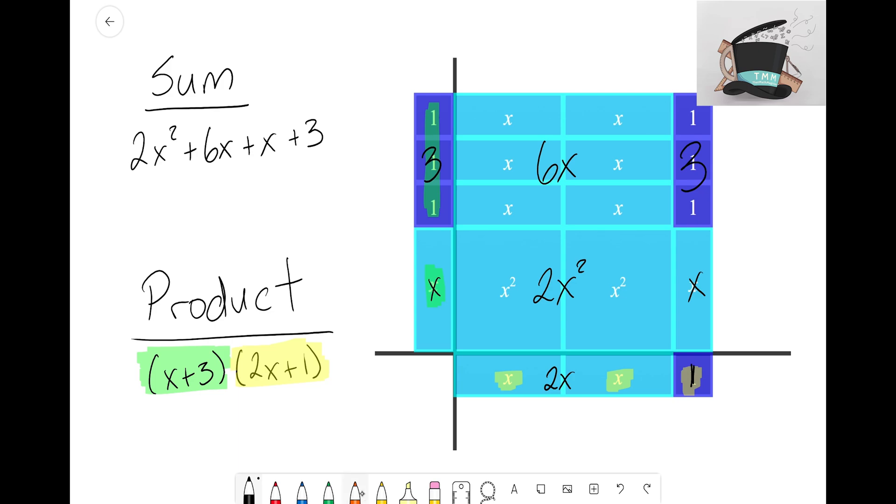
Finish the sum as 2x²+6x+x+3 and underline the 6x+x like terms in orange.
{"action": "left_click", "coordinate": [354, 491]}
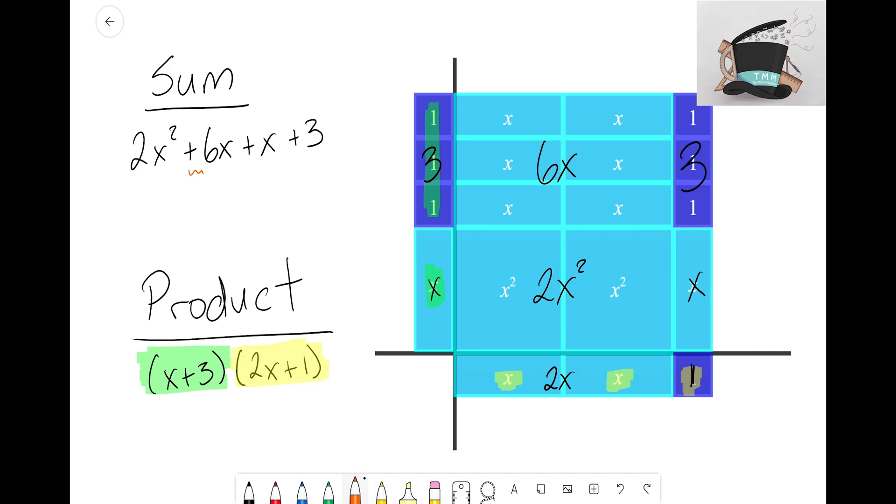
{"action": "left_click_drag", "start_coordinate": [203, 171], "coordinate": [266, 166]}
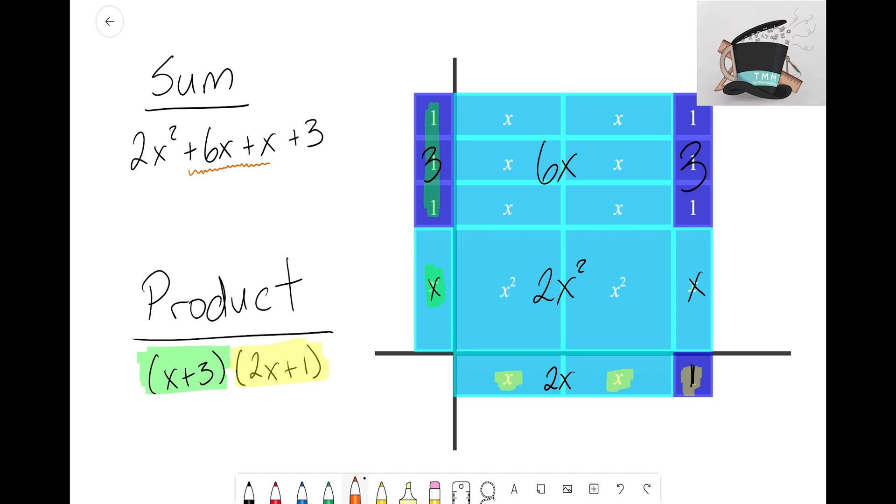